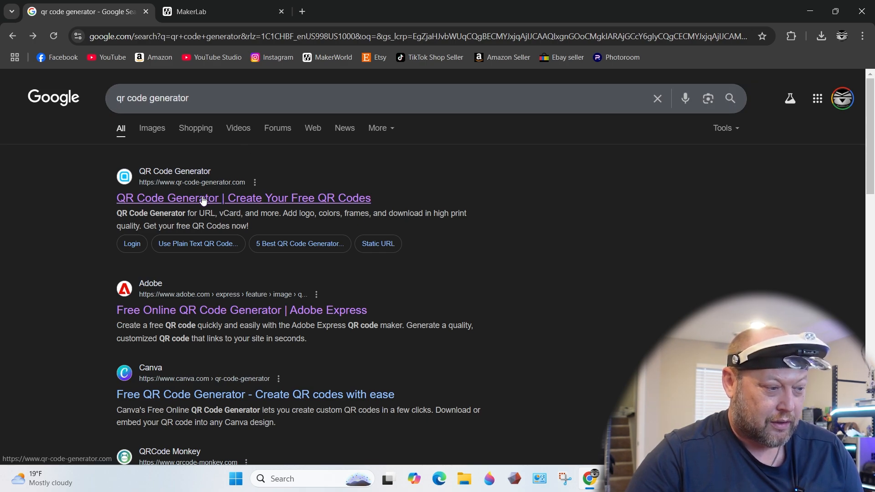
pyautogui.moveTo(184, 183)
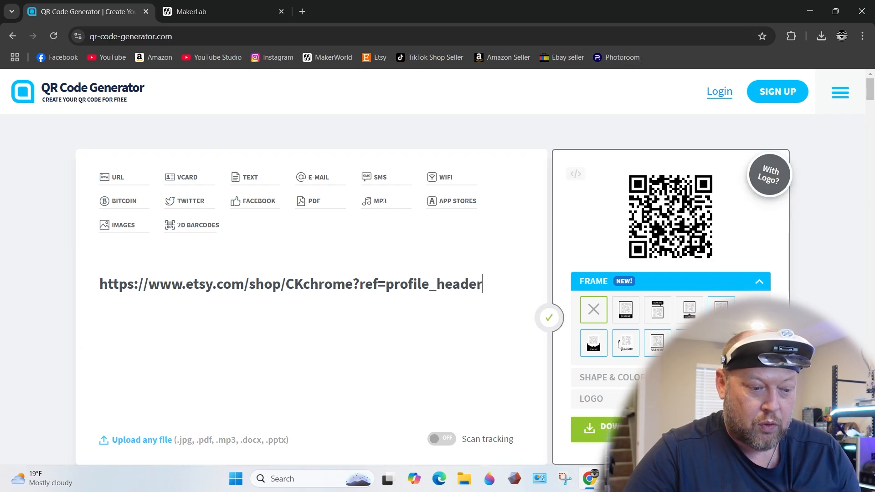
# Download the generated QR code for the Etsy shop link
pyautogui.click(605, 429)
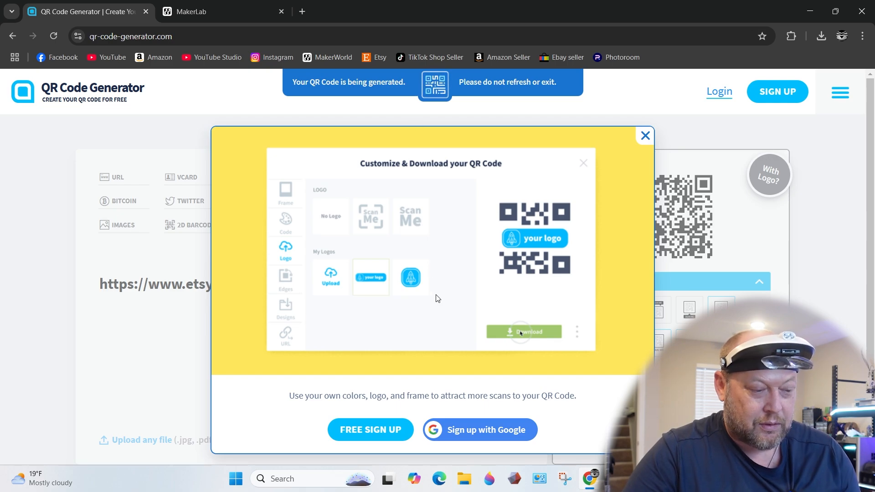
pyautogui.moveTo(368, 253)
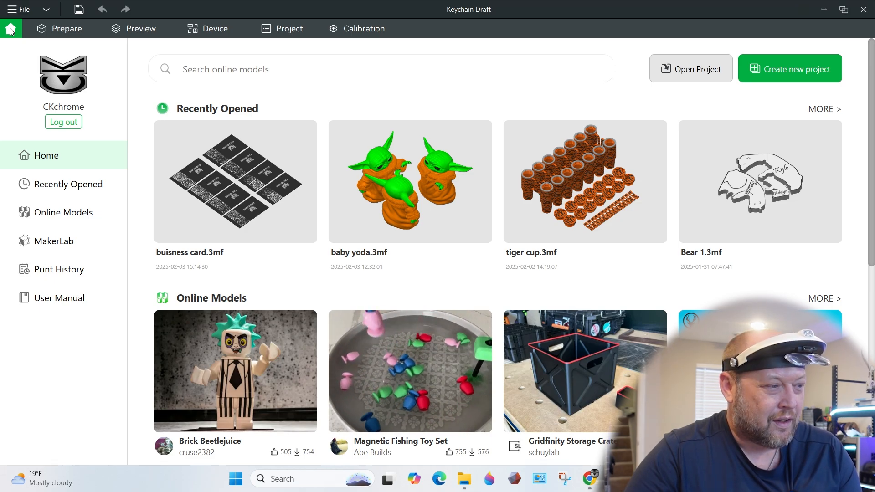
# Start a project from Home to bring the QR code onto the build plate
pyautogui.click(23, 10)
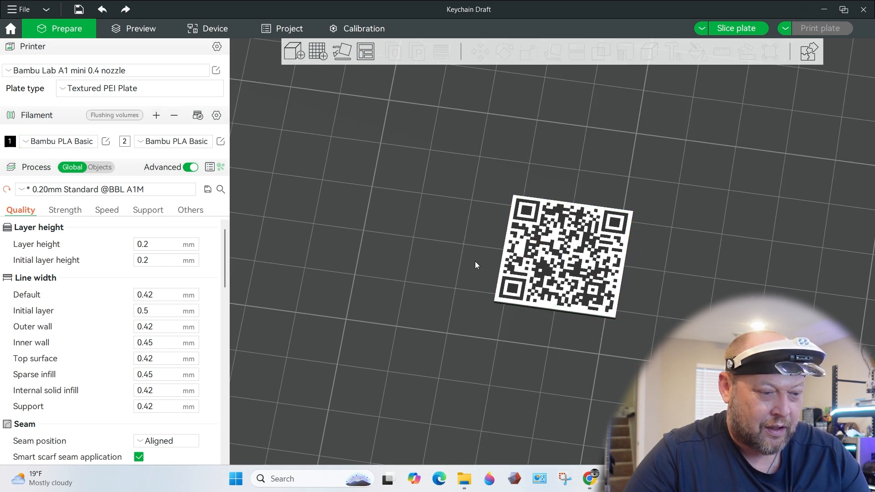
# Paint the QR code using the Fill tool in colour painting
pyautogui.click(696, 51)
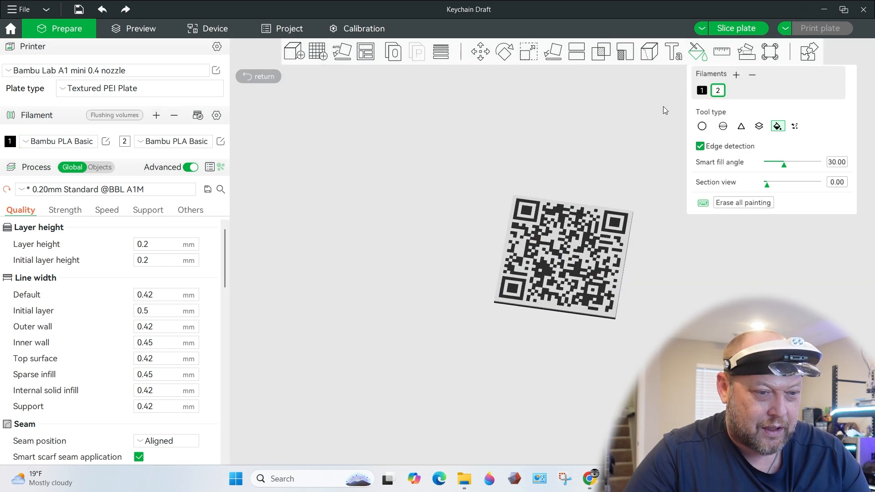
pyautogui.moveTo(777, 126)
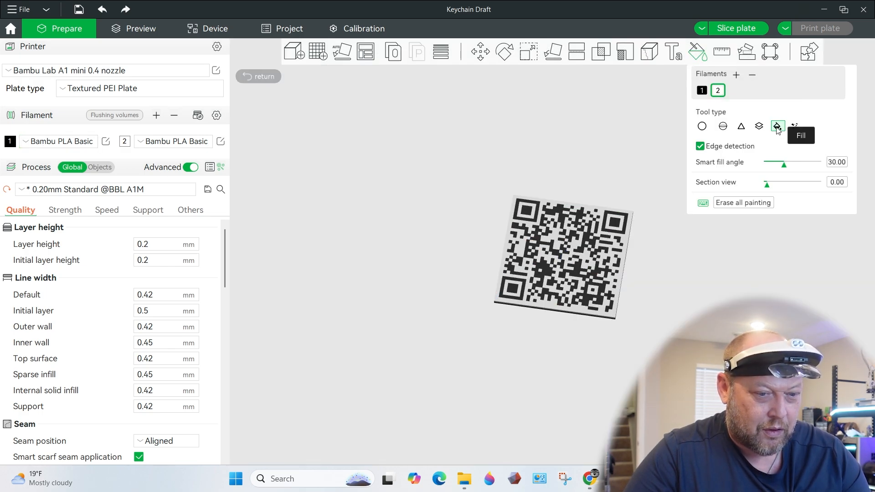
pyautogui.click(556, 257)
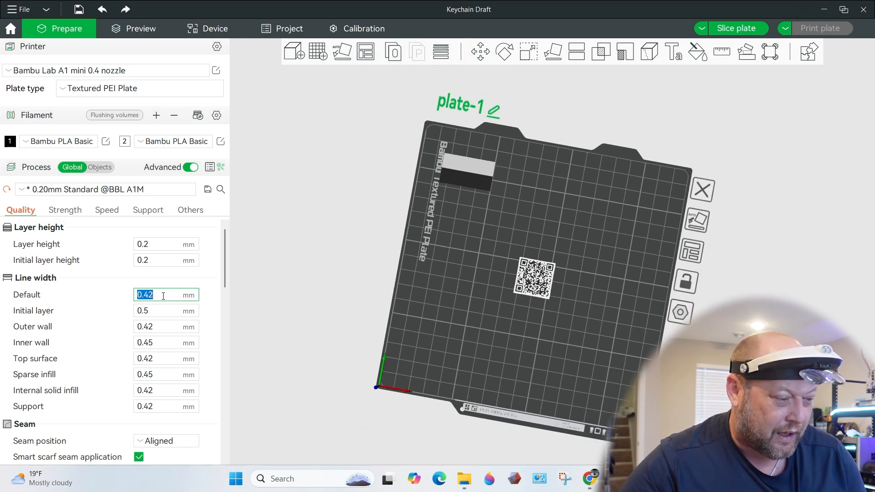
# Set the line widths to 0.3 mm and slice the plate
pyautogui.write('.3')
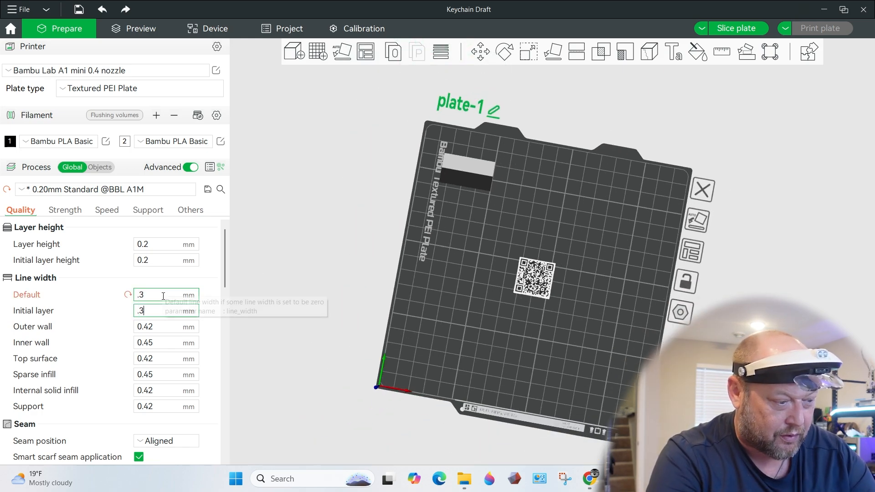
pyautogui.press('Return')
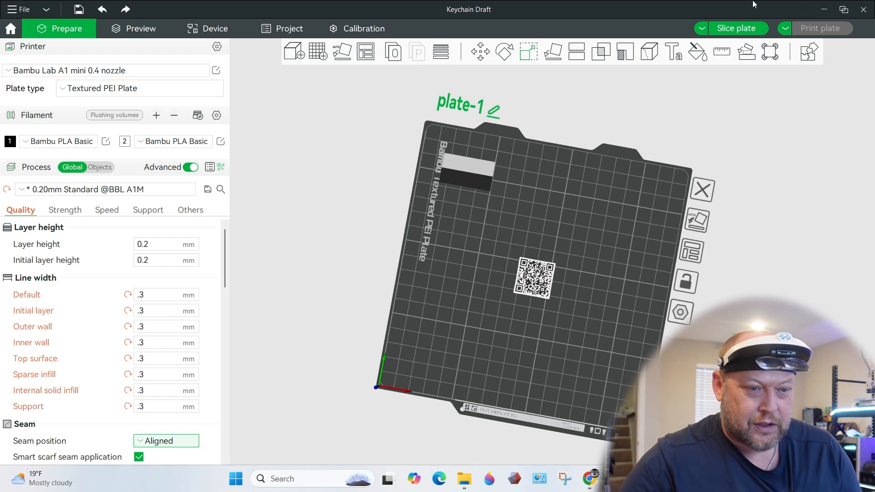
pyautogui.click(736, 28)
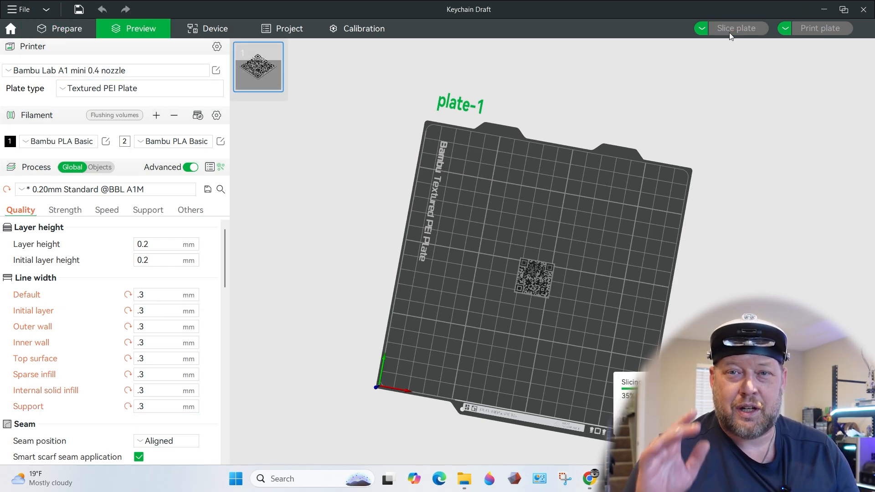
pyautogui.click(737, 29)
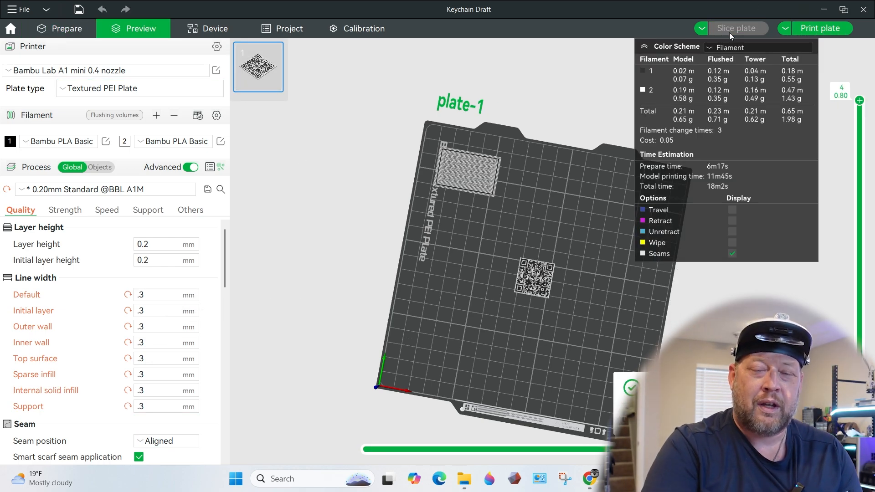